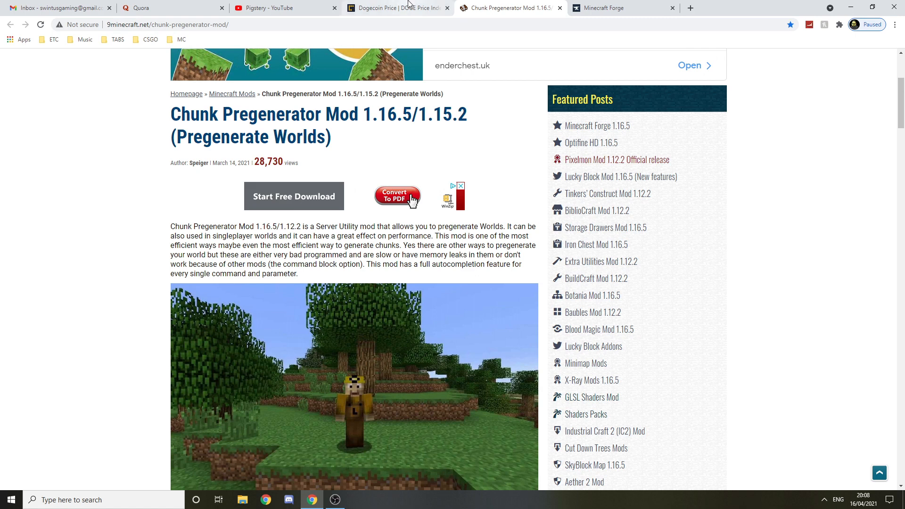
mouse_move(395, 7)
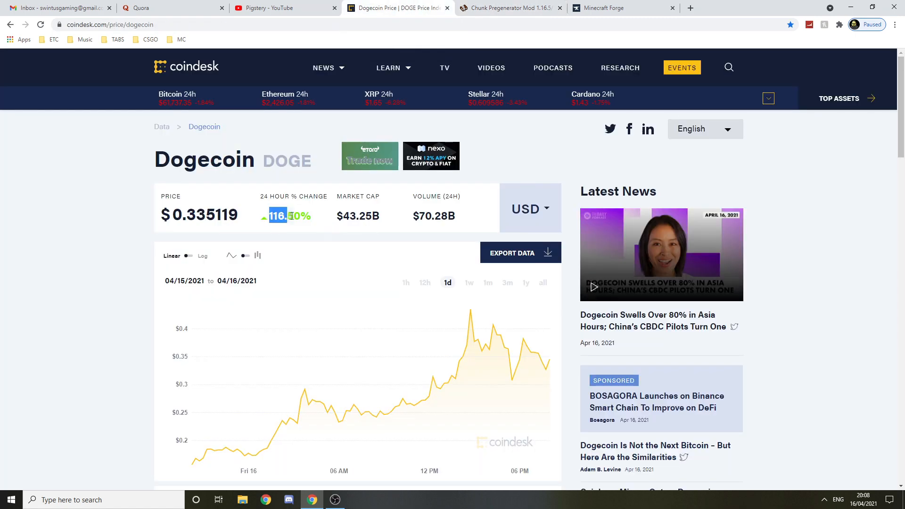
- Scroll the Chunk Pregenerator page until the per-version server download links are in view
scroll(down, 3)
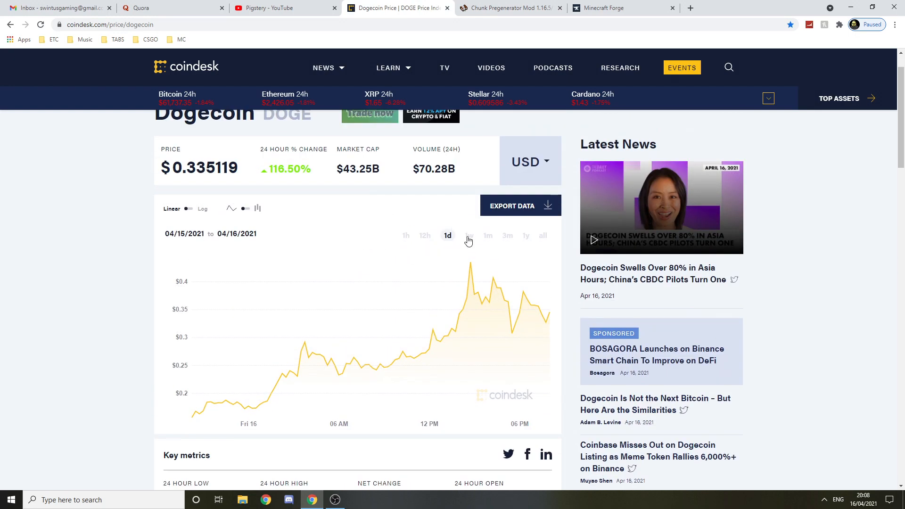
scroll(up, 3)
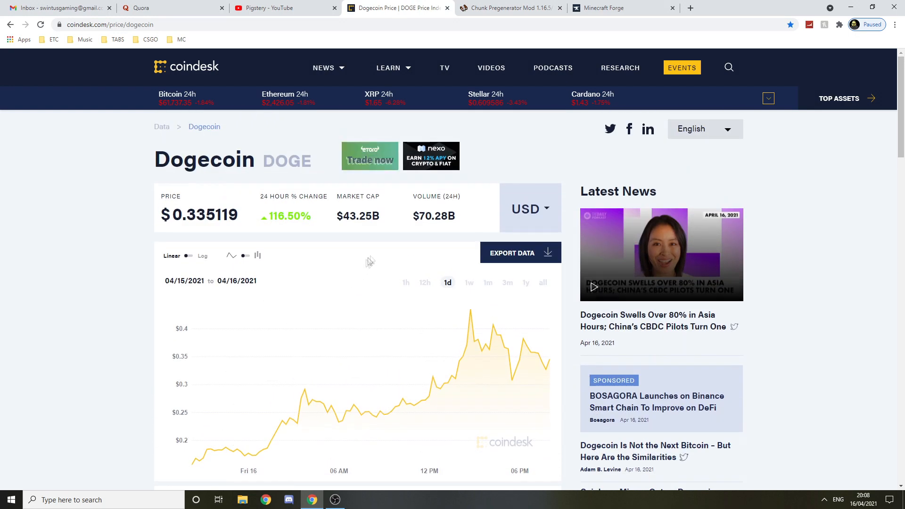
click(510, 8)
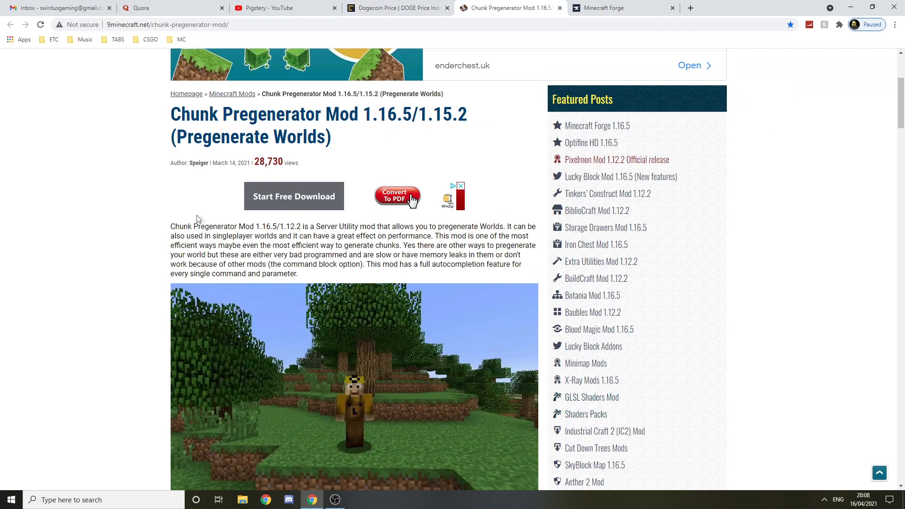
scroll(down, 3)
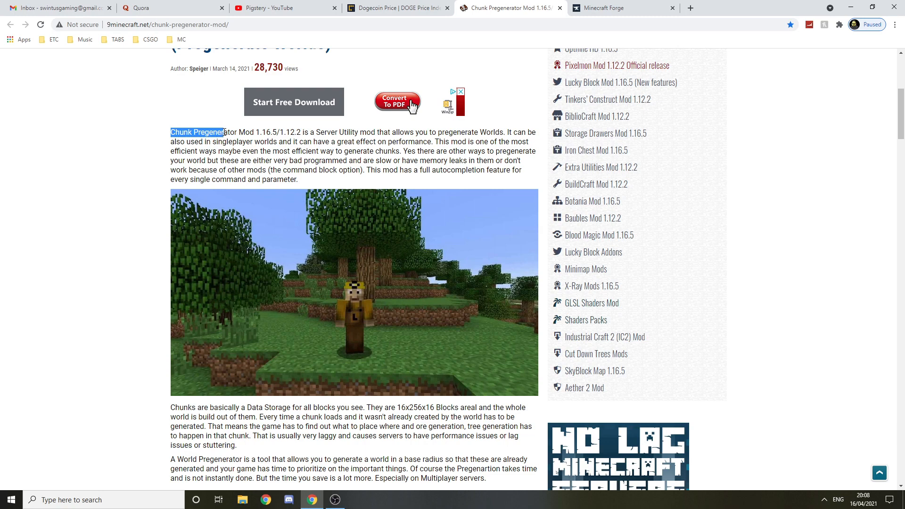
scroll(up, 3)
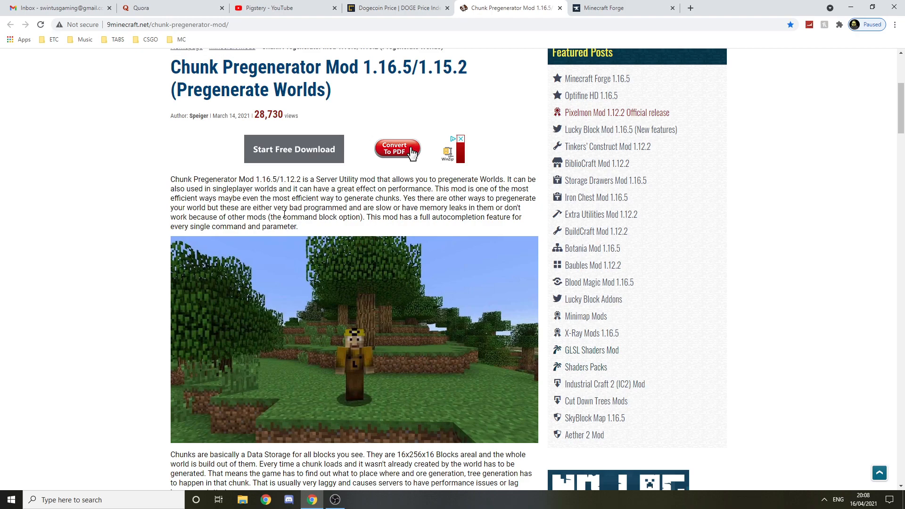
scroll(down, 3)
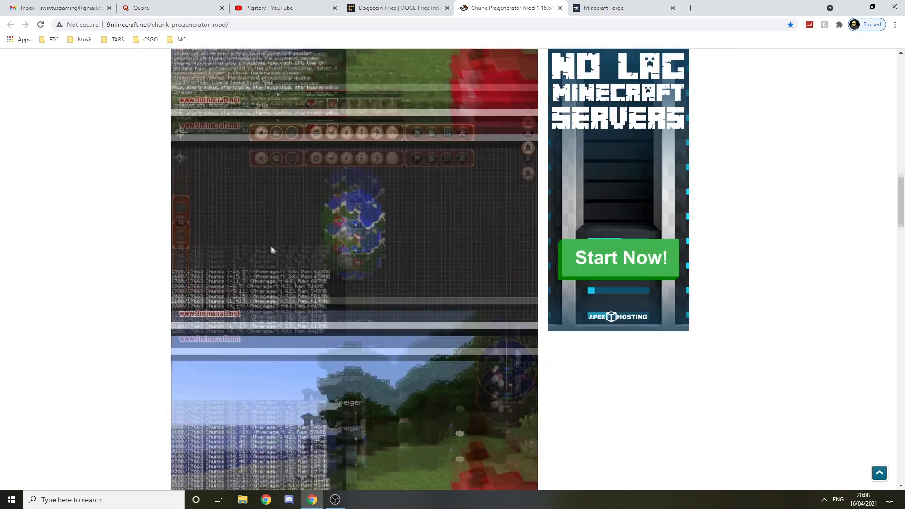
scroll(up, 3)
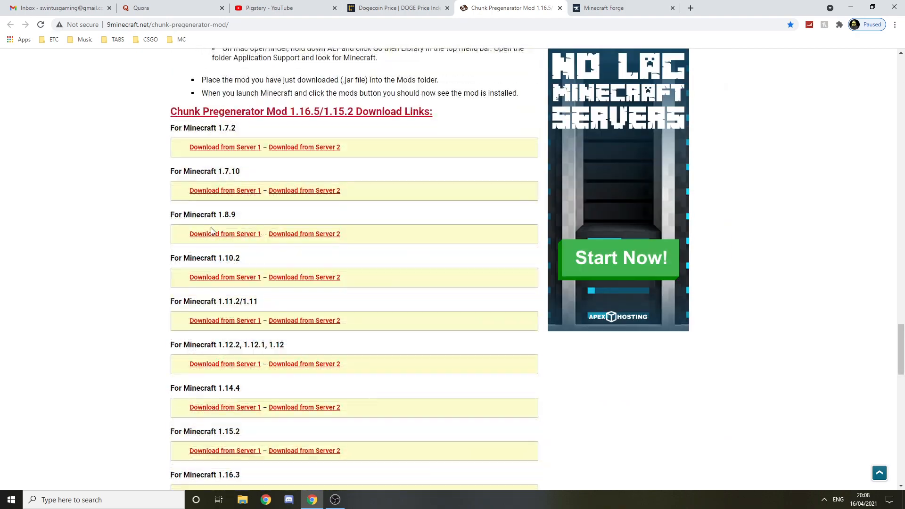
scroll(down, 3)
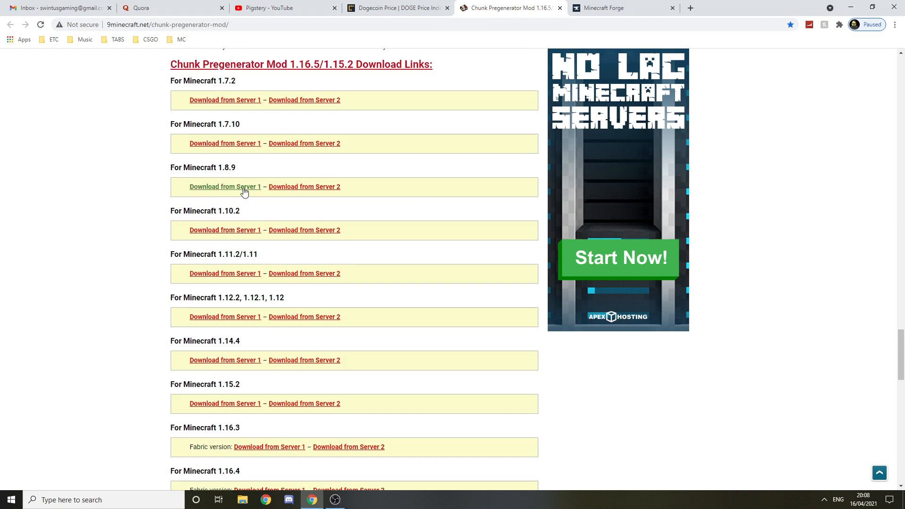
- Download the Chunk Pregenerator 1.8.9 jar from Server 1 and close the download page
click(224, 187)
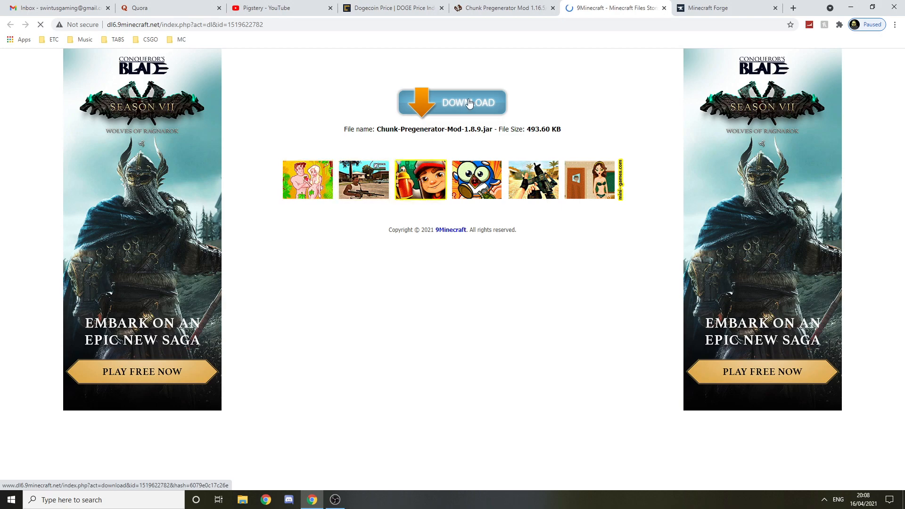
click(452, 102)
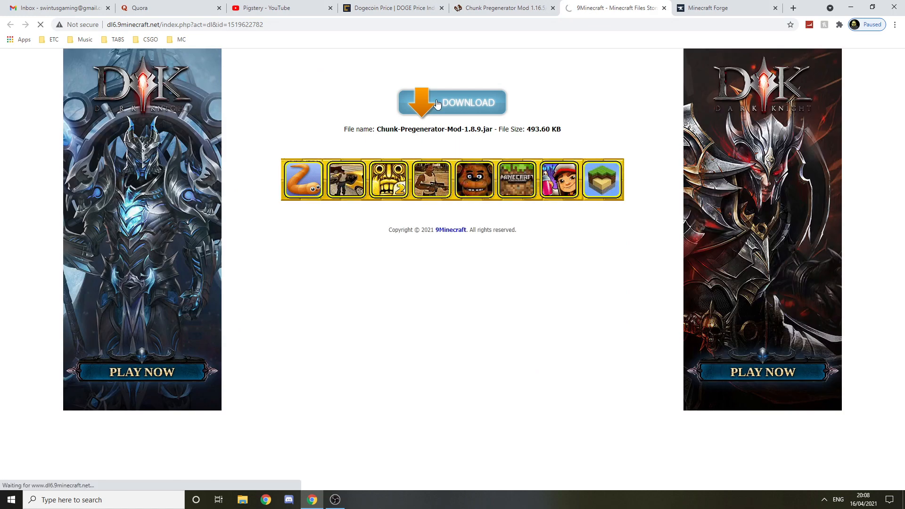
click(451, 102)
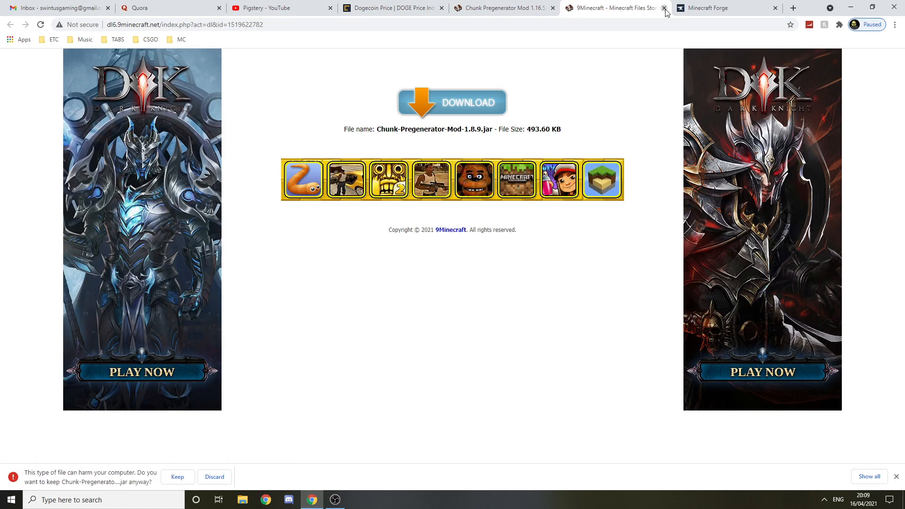
click(663, 8)
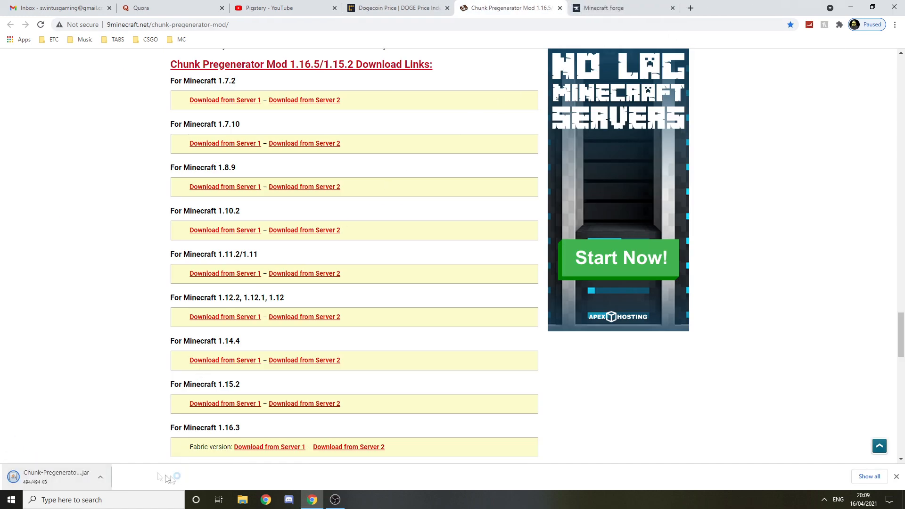
click(606, 8)
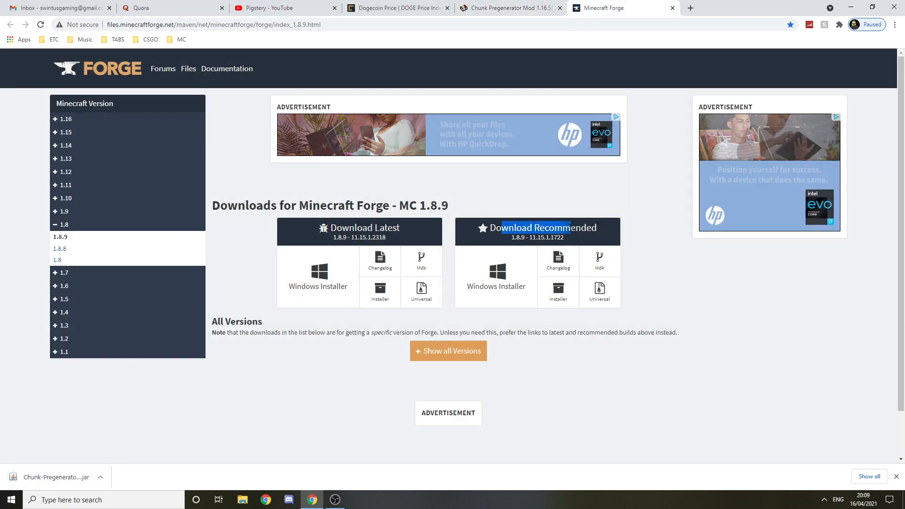
- Download the recommended Forge 1.8.9 Windows installer, skipping the adfoc.us advert
double_click(424, 206)
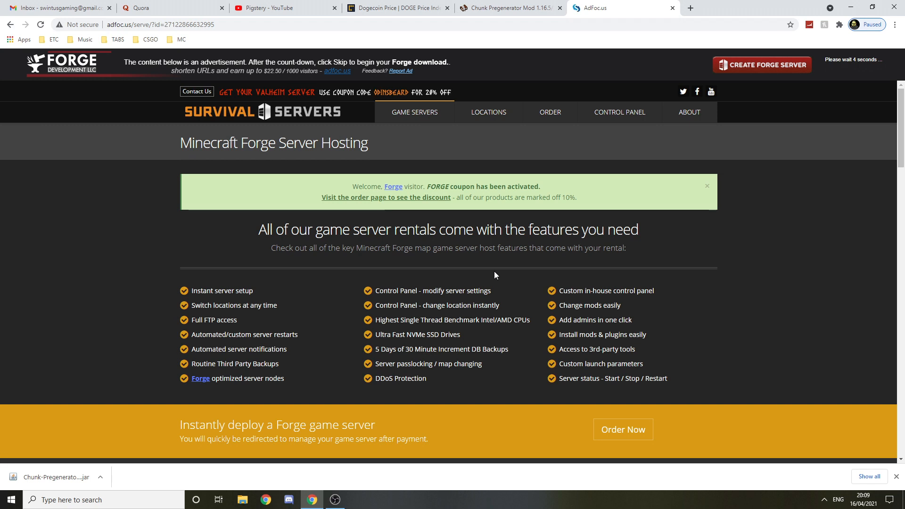
mouse_move(733, 202)
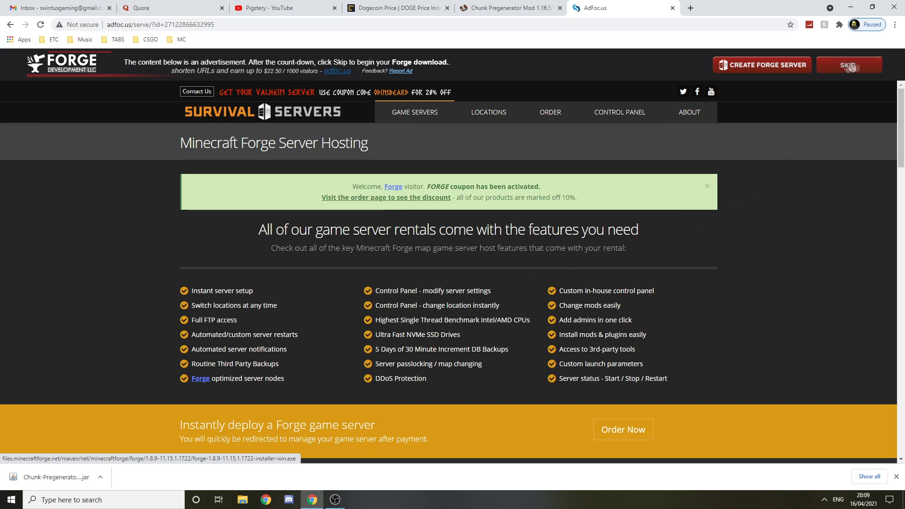
click(848, 64)
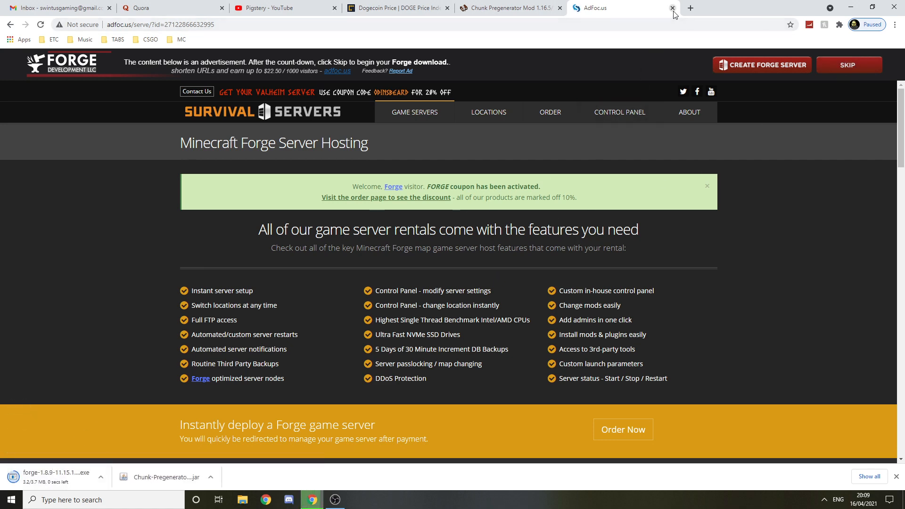
click(671, 9)
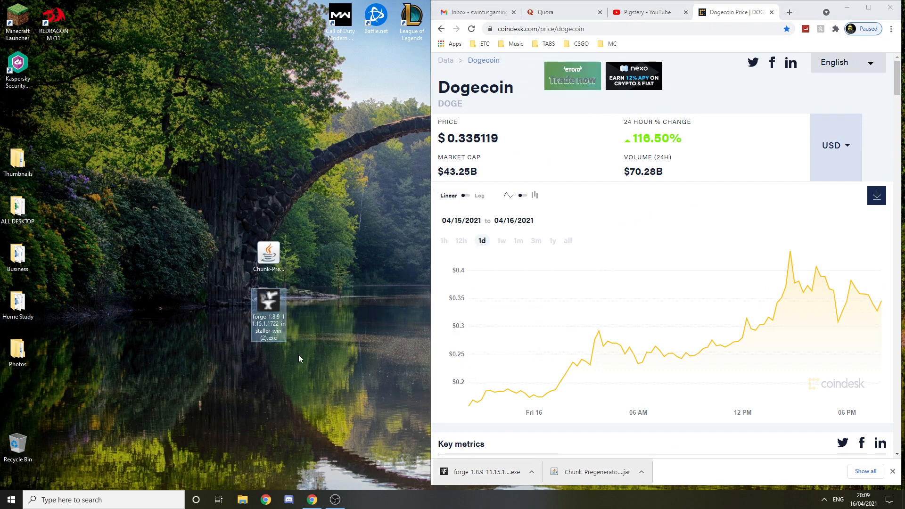
- Clear the desktop and select the forge-1.8.9 installer beside the Chunk Pregenerator jar
right_click(242, 499)
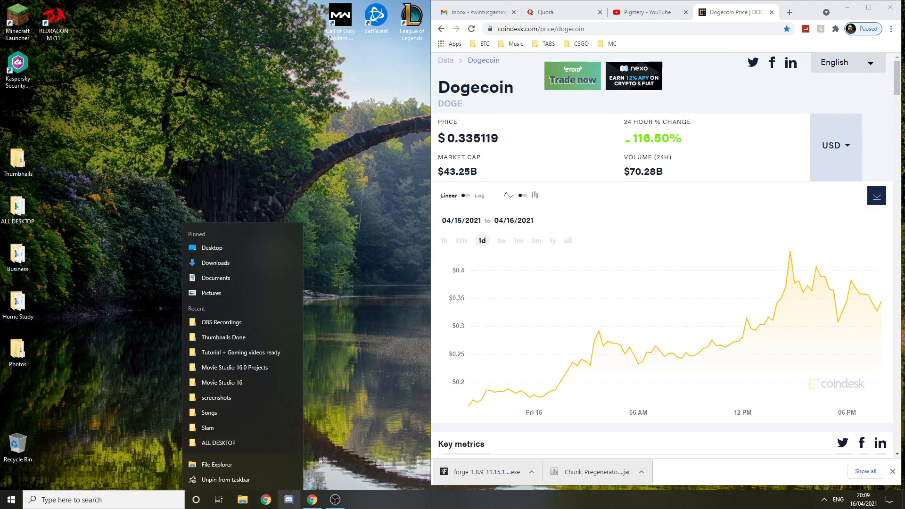
click(325, 412)
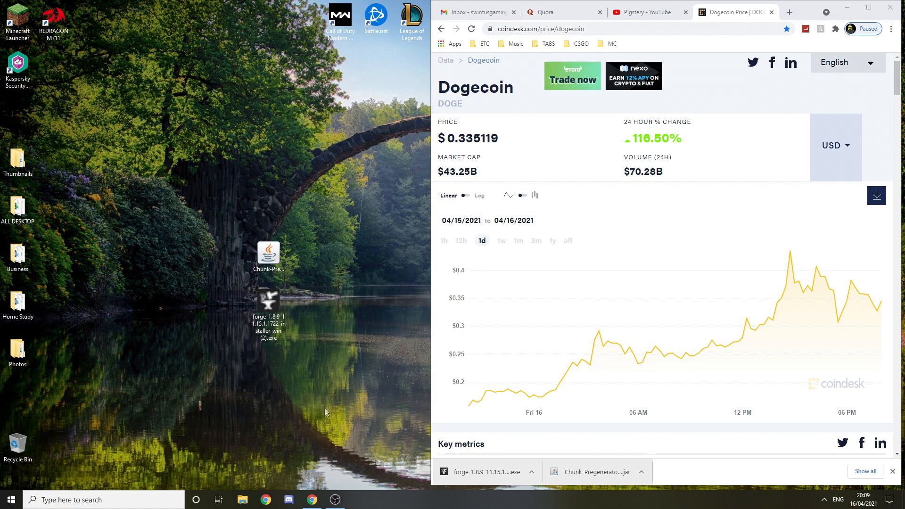
mouse_move(274, 484)
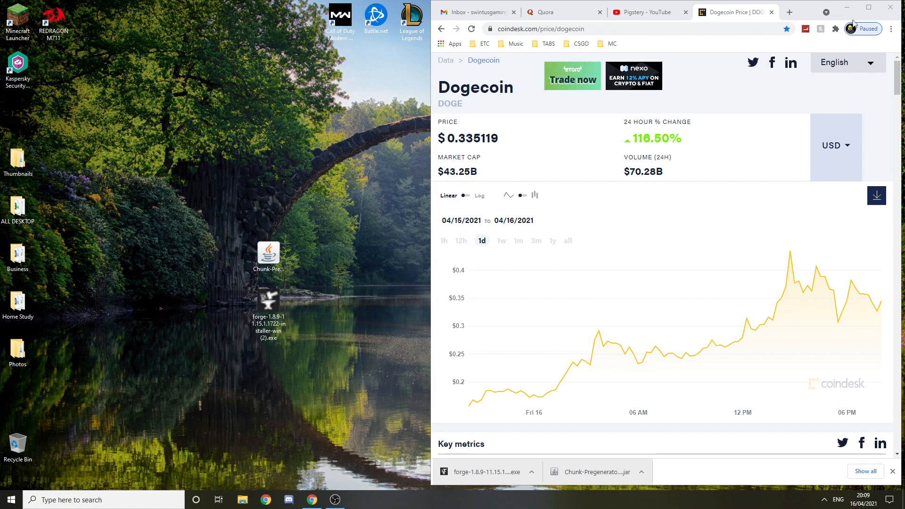
click(890, 7)
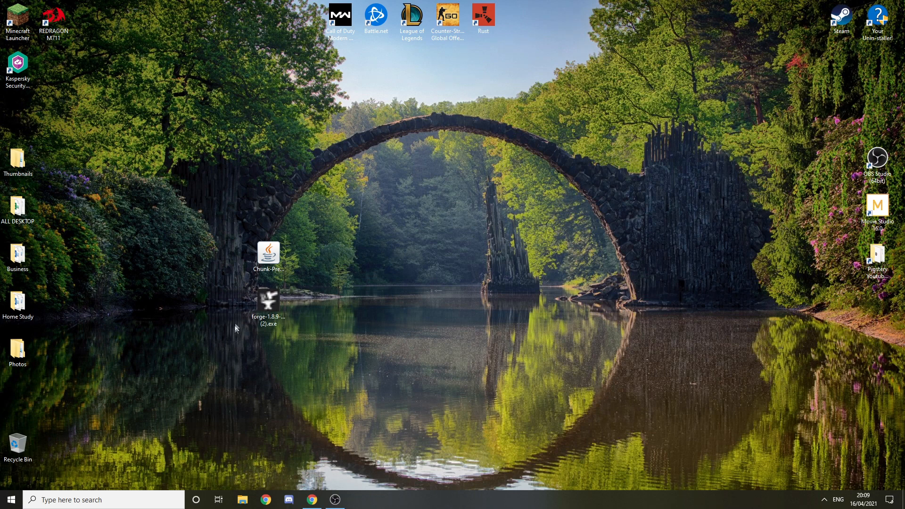
click(268, 303)
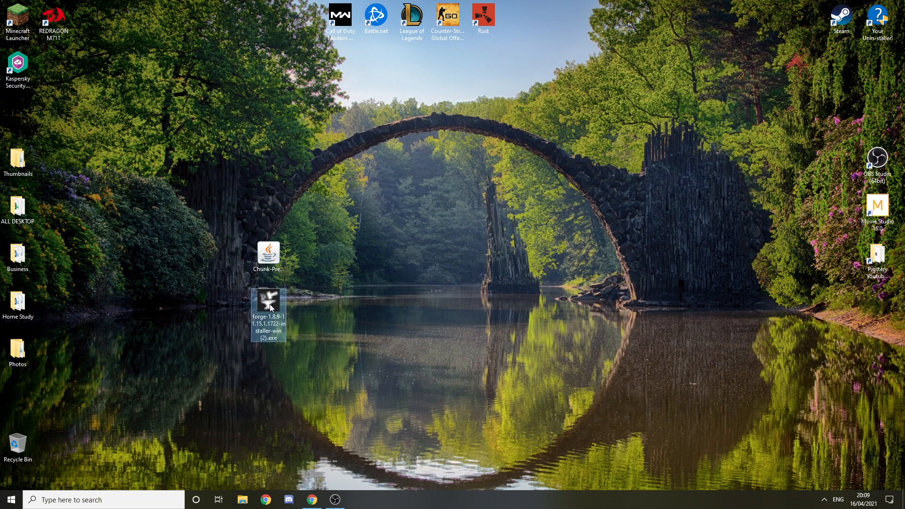
mouse_move(268, 303)
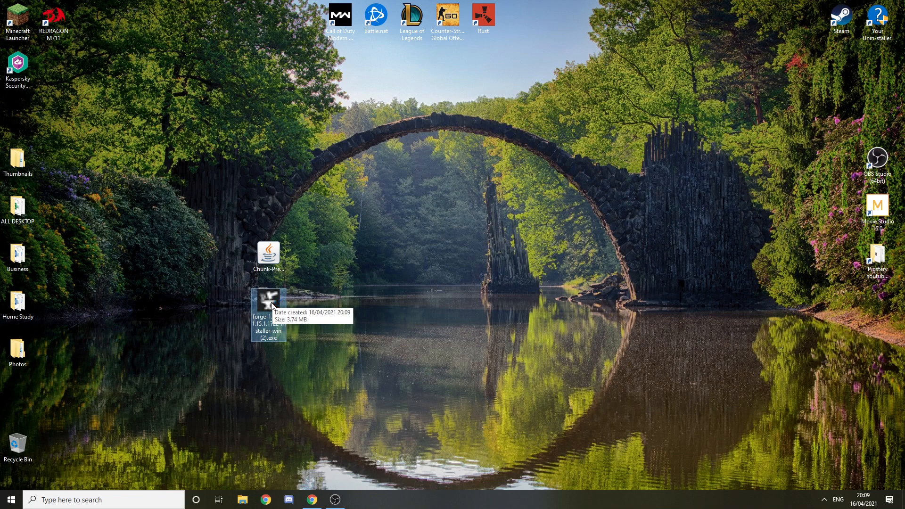
- Run the Forge installer and install the 1.8.9 client profile, confirming the Complete message
double_click(268, 300)
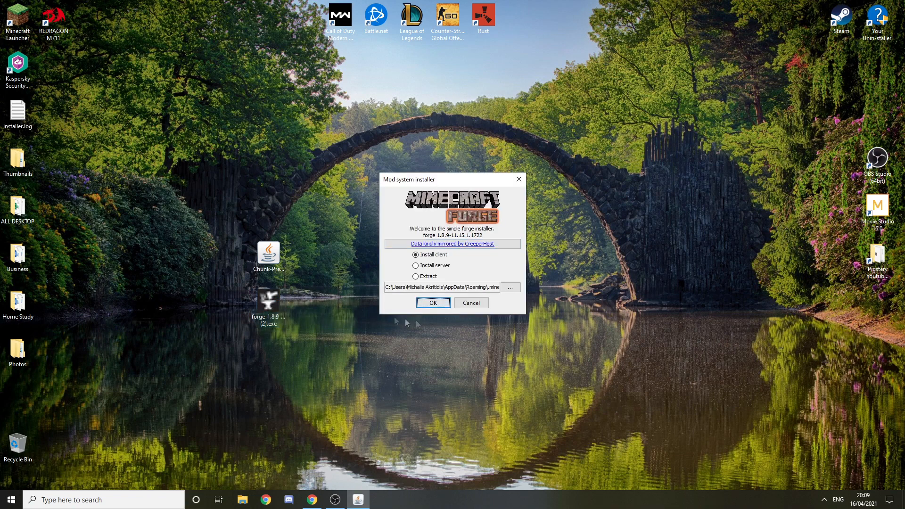
click(433, 303)
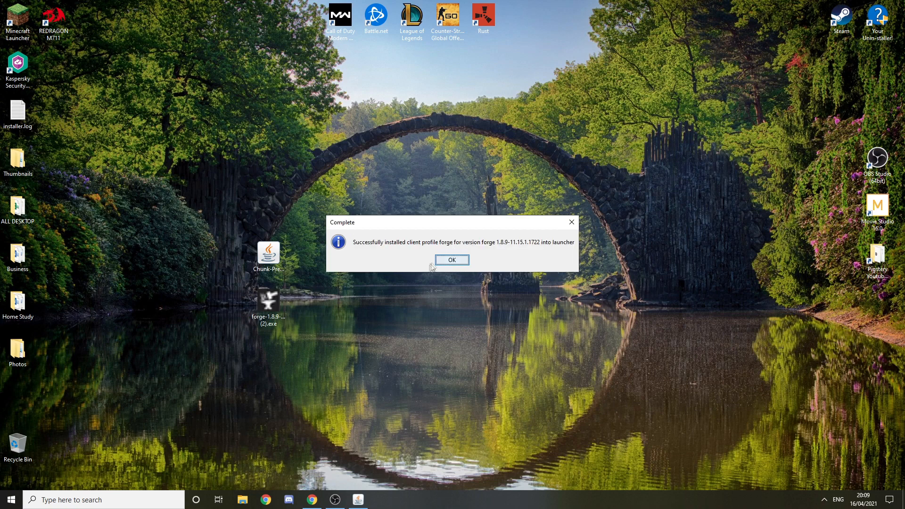
click(451, 260)
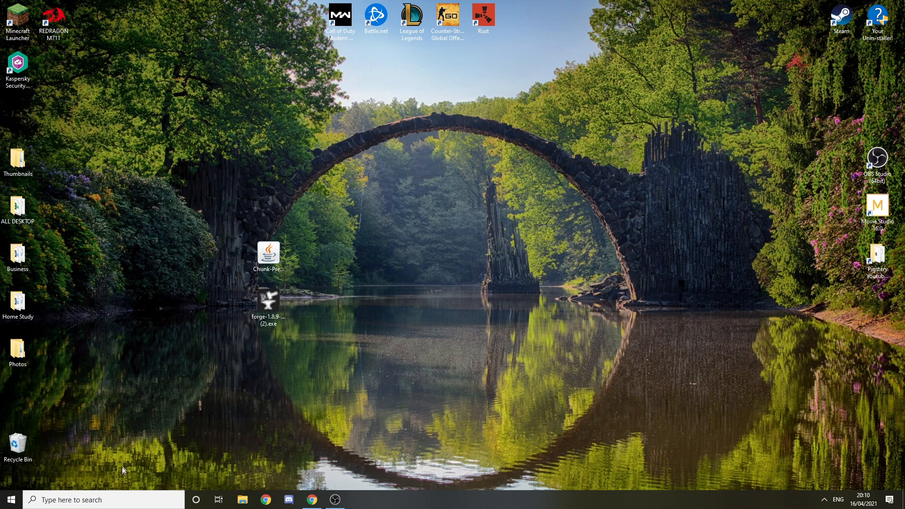
- Reach the .minecraft folder through %appdata% Roaming
text(%appda)
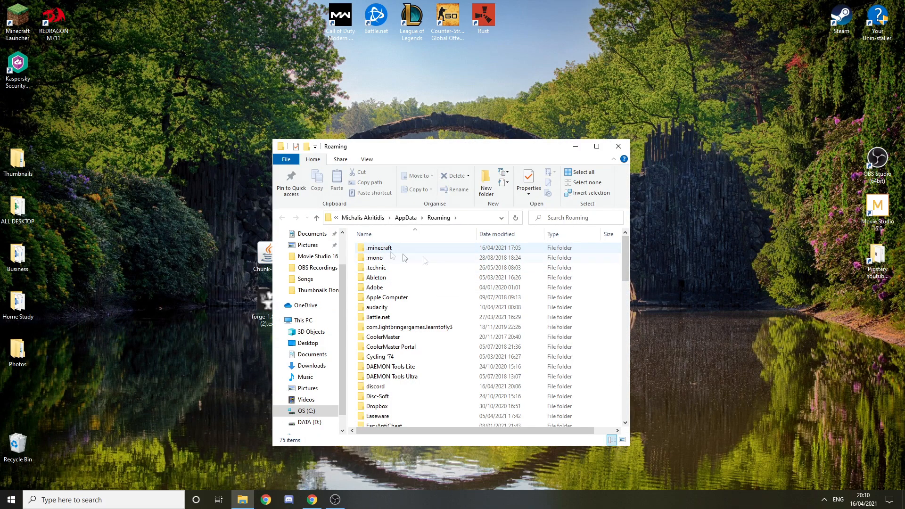
scroll(down, 3)
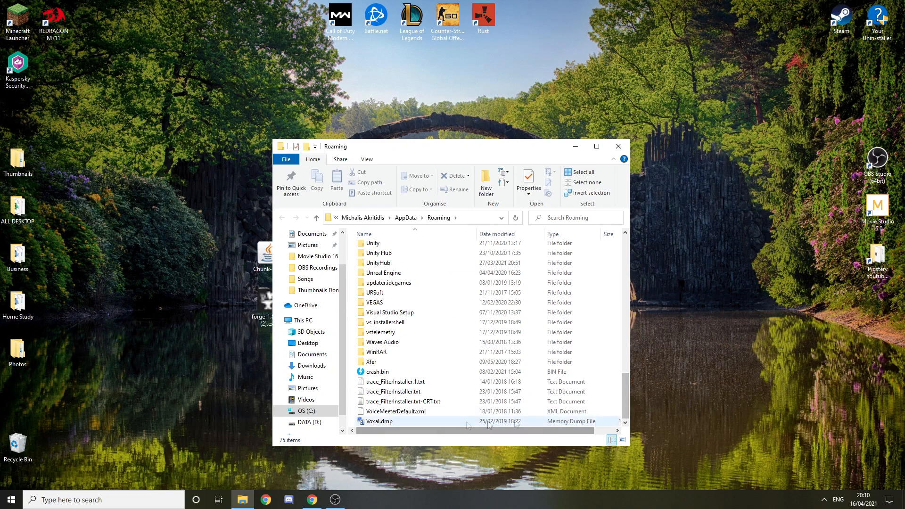
scroll(up, 3)
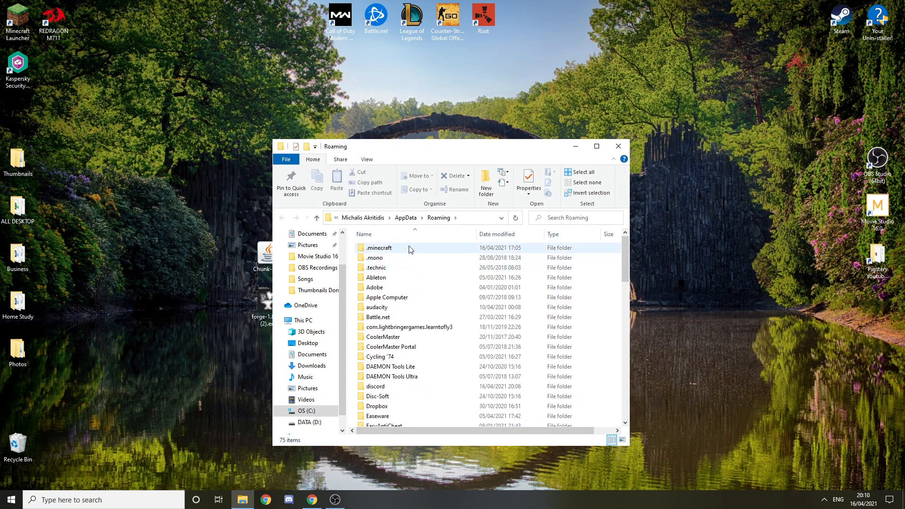
mouse_move(378, 247)
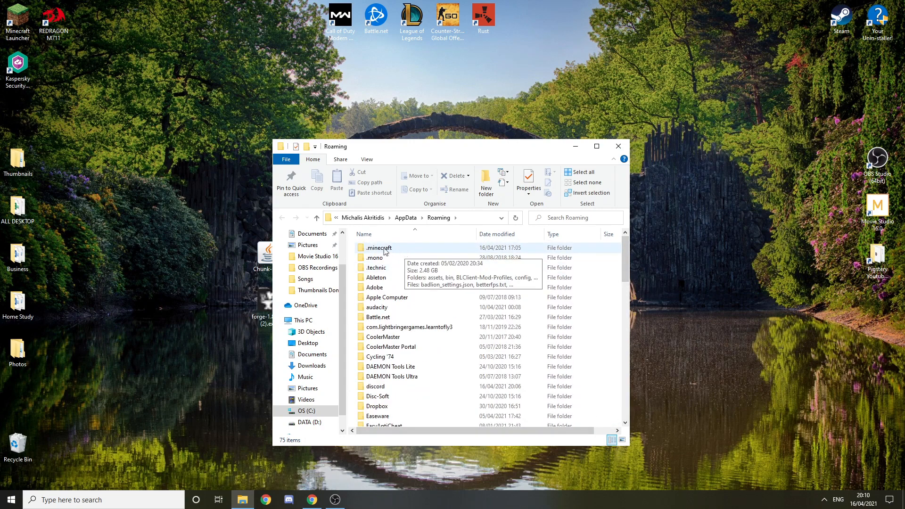
double_click(378, 247)
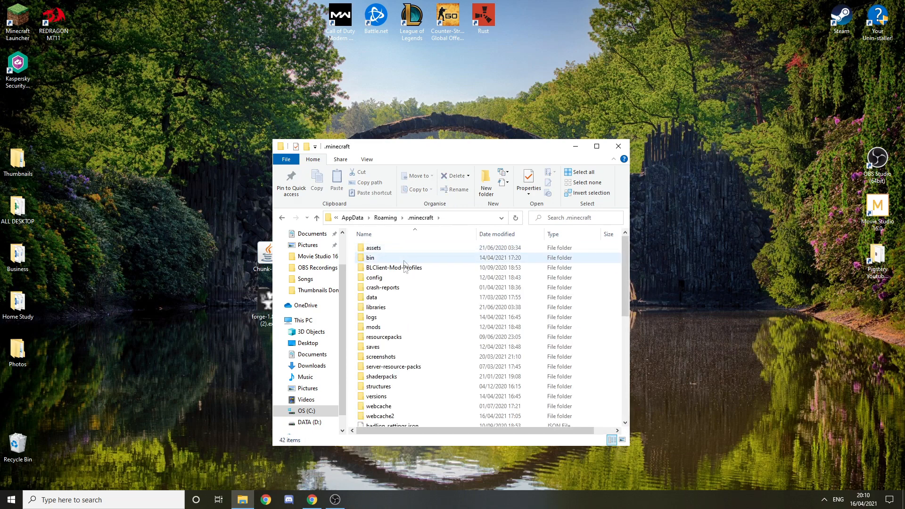
mouse_move(392, 329)
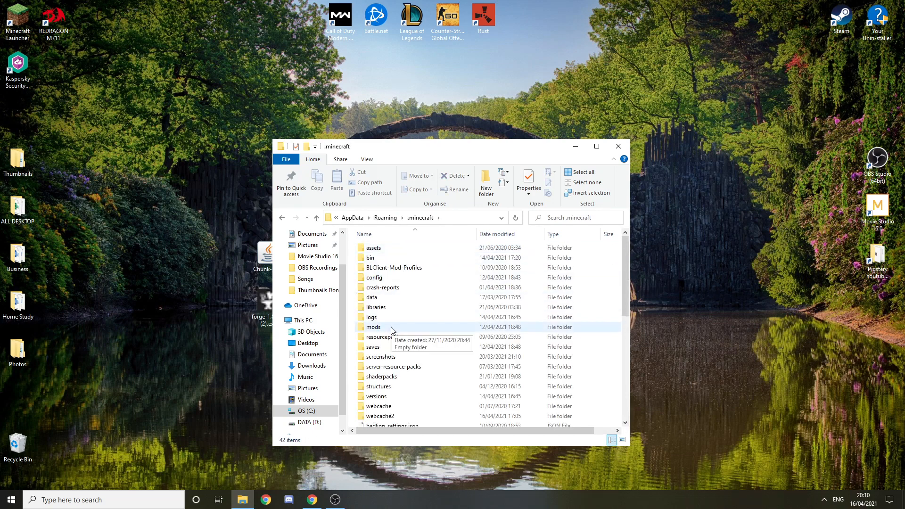
mouse_move(353, 328)
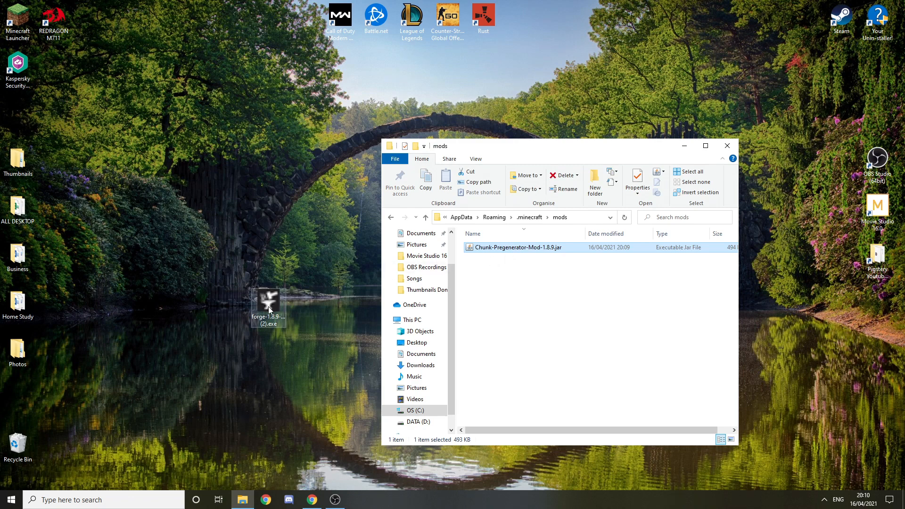
- Check Chunk-Pregenerator-Mod-1.8.9.jar now sits in the .minecraft mods folder
right_click(514, 247)
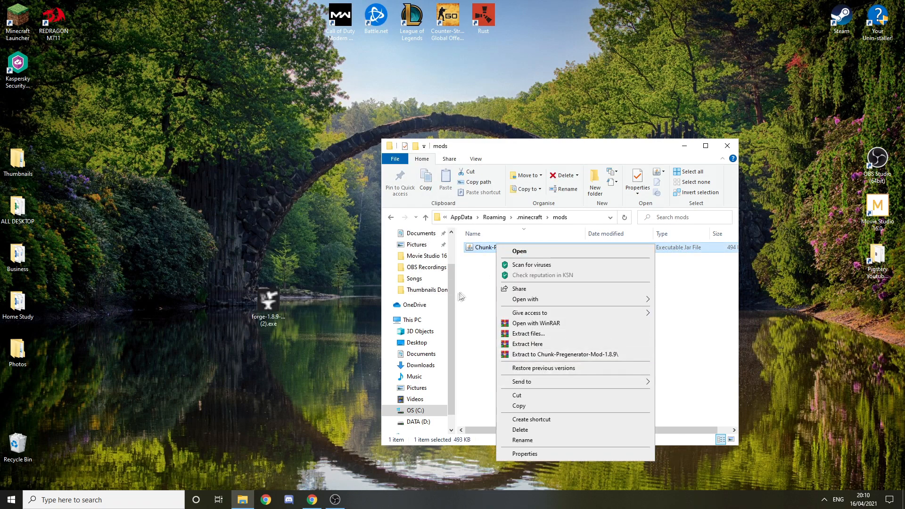
click(459, 296)
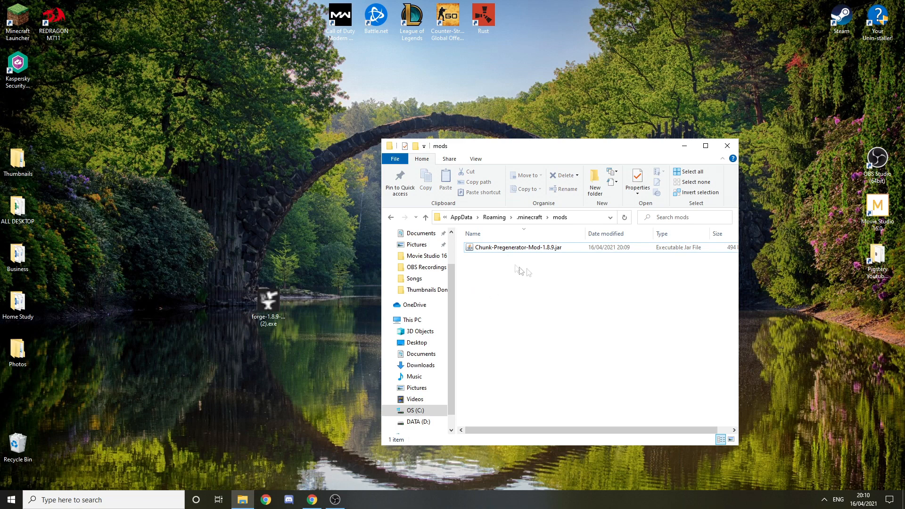
mouse_move(38, 38)
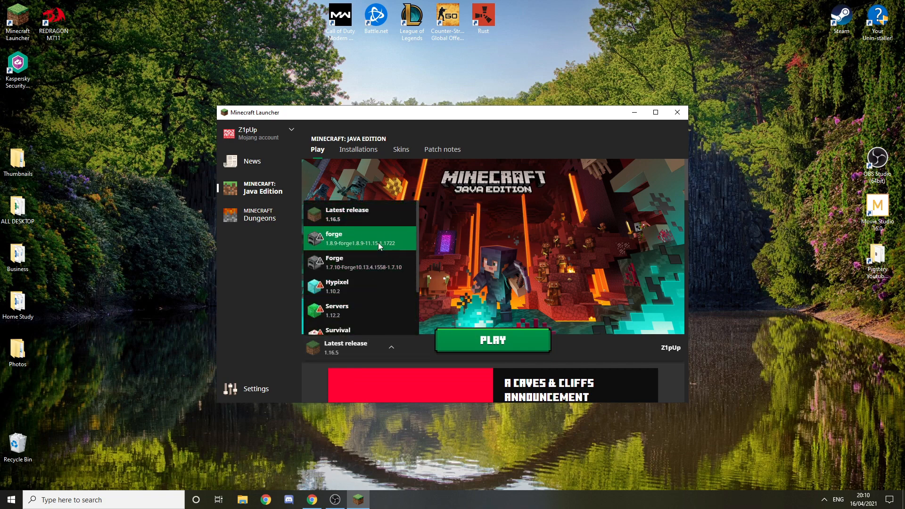
- Launch Minecraft from the launcher with the forge 1.8.9 installation selected
click(359, 238)
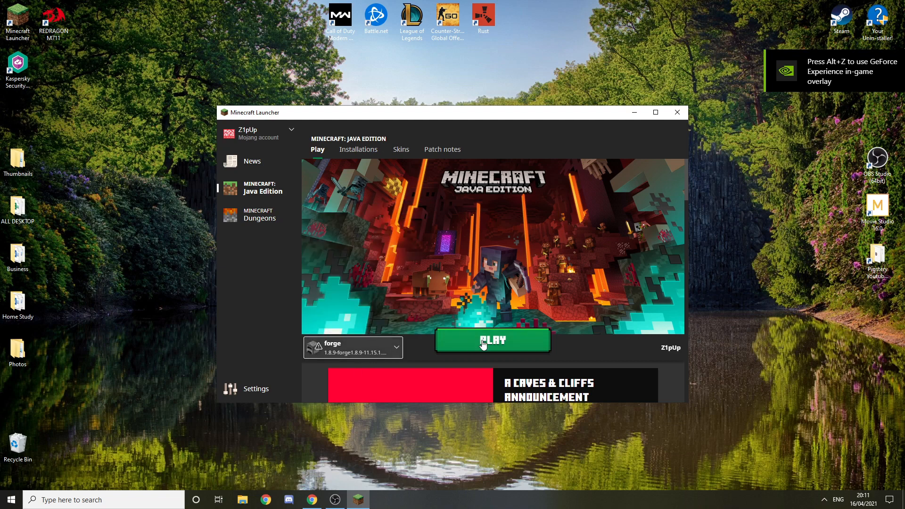
click(492, 341)
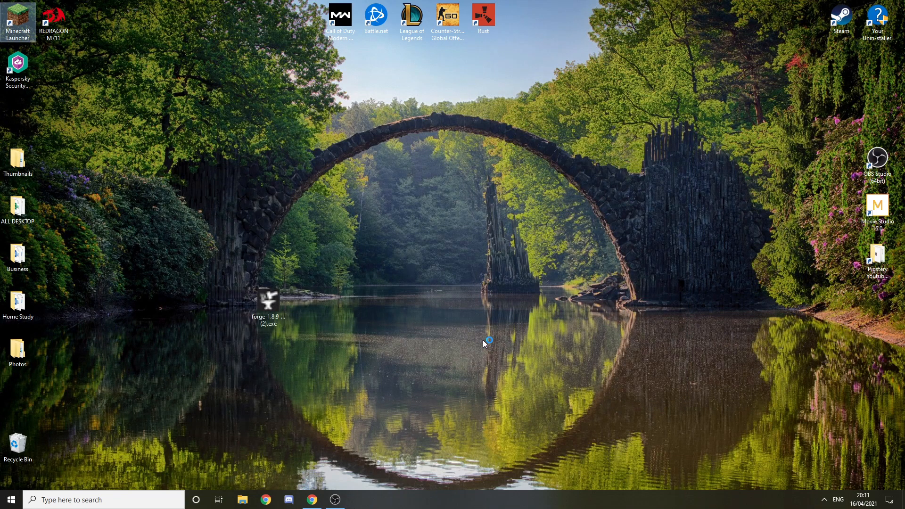
double_click(268, 300)
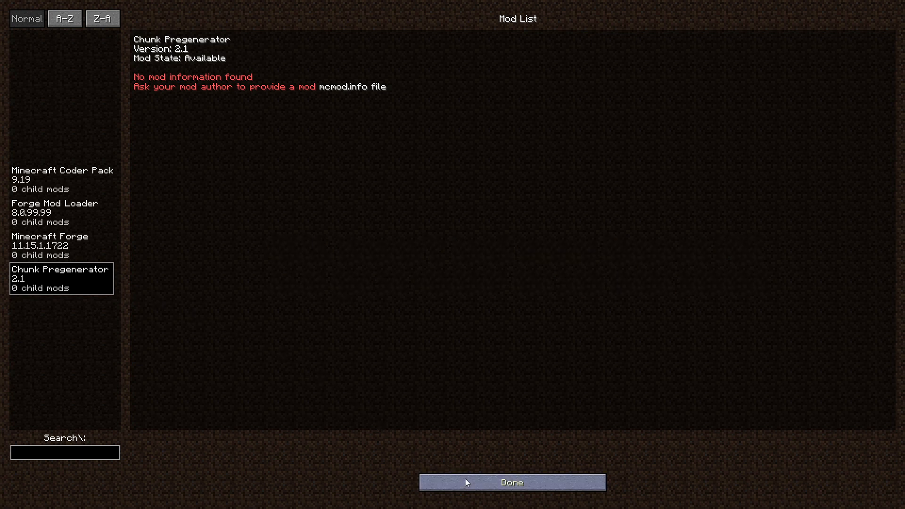
- Leave the mod list after confirming Chunk Pregenerator 2.1 is loaded
click(510, 482)
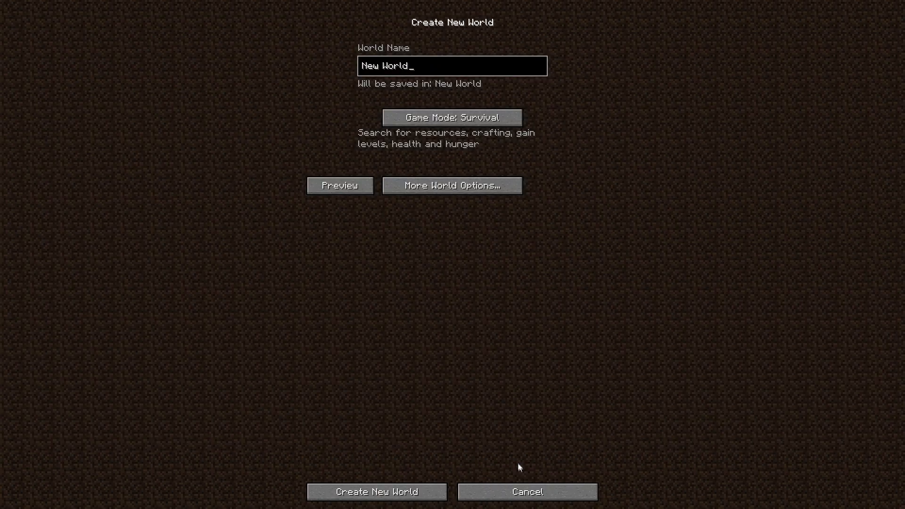
- View the pregenerator screen under More World Options, then cancel back to the main menu
click(452, 185)
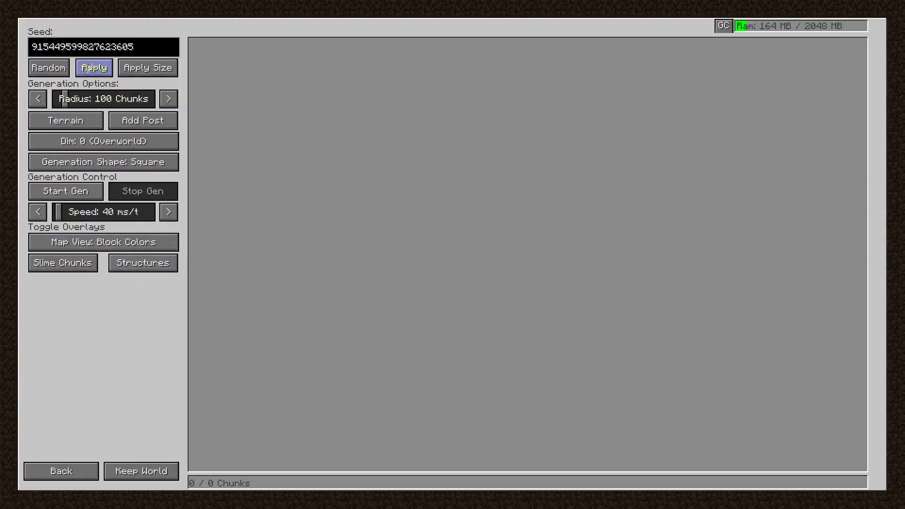
mouse_move(103, 161)
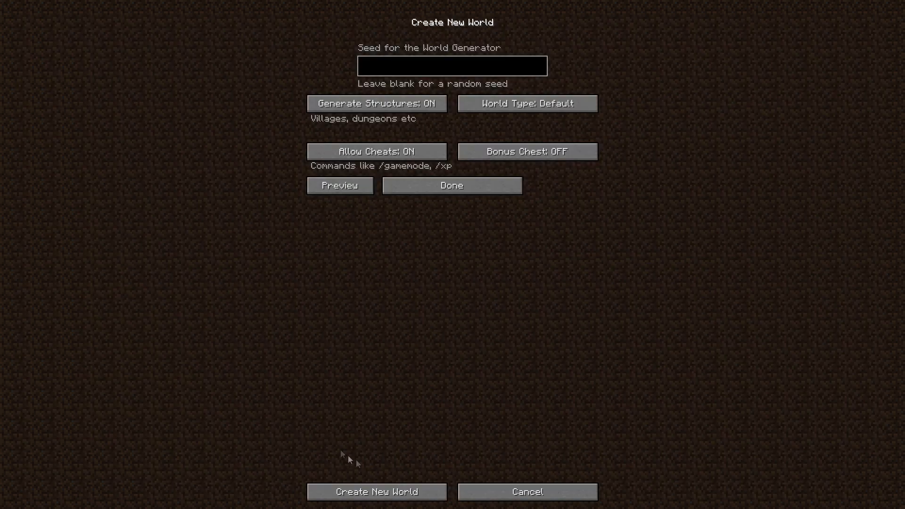
click(526, 491)
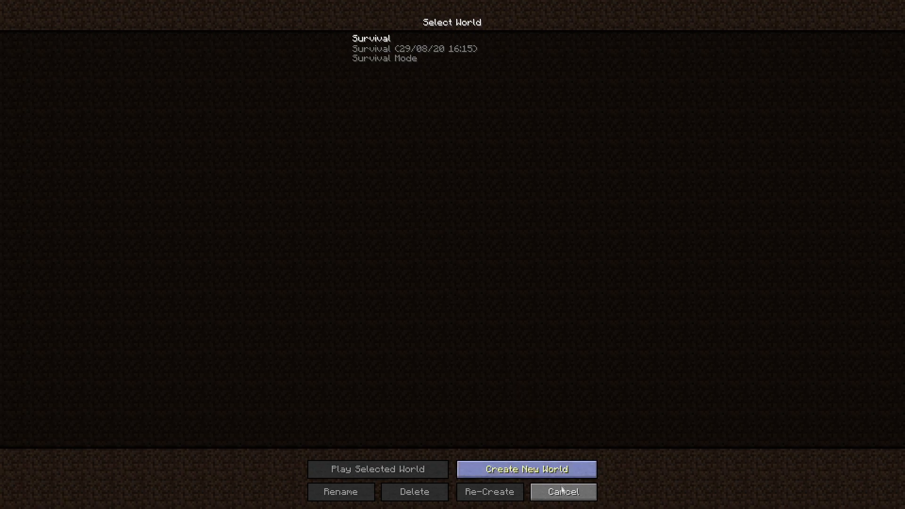
click(562, 492)
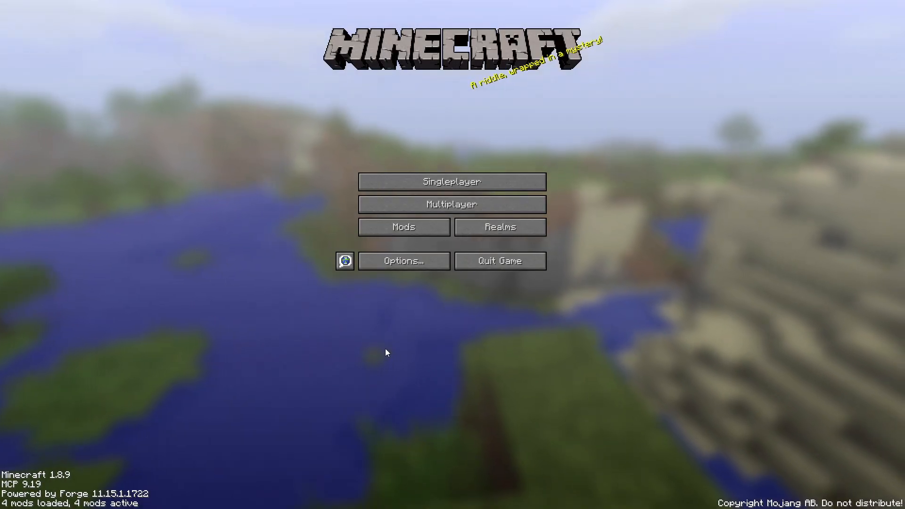